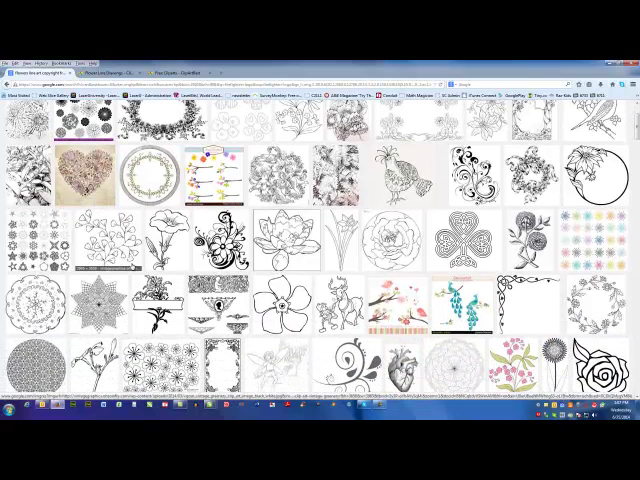
View a flower clipart result on clipartbest.com before switching to CorelDRAW's blank page
click(292, 230)
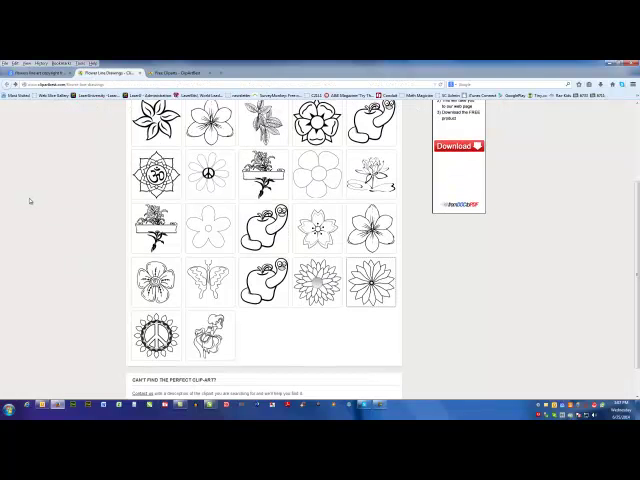
scroll(up, 3)
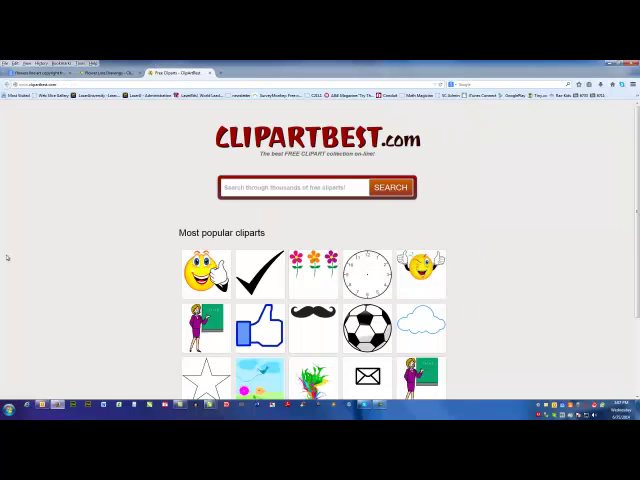
scroll(down, 3)
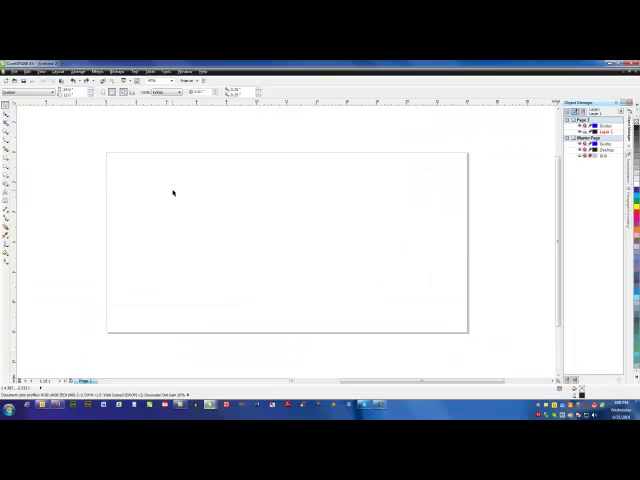
Paste the black-and-white flower image and position it toward the left of the page
right_click(172, 192)
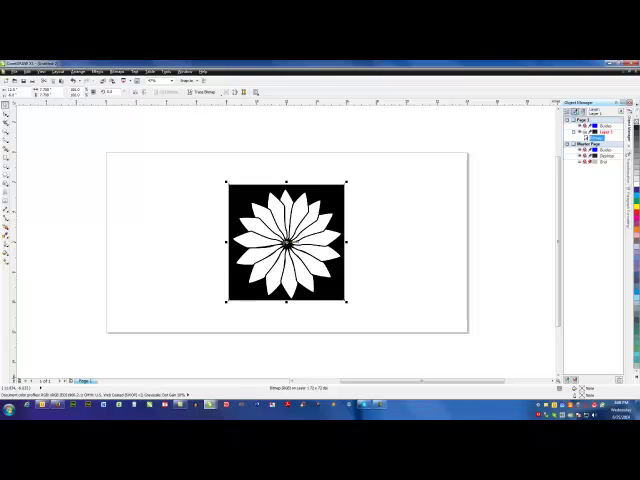
drag(292, 244, 204, 210)
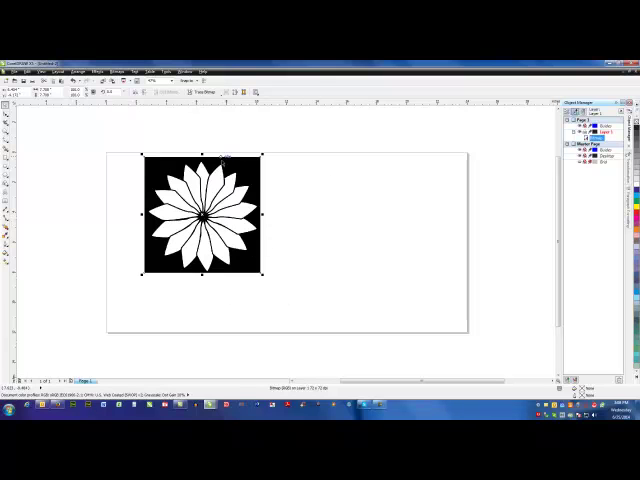
click(204, 92)
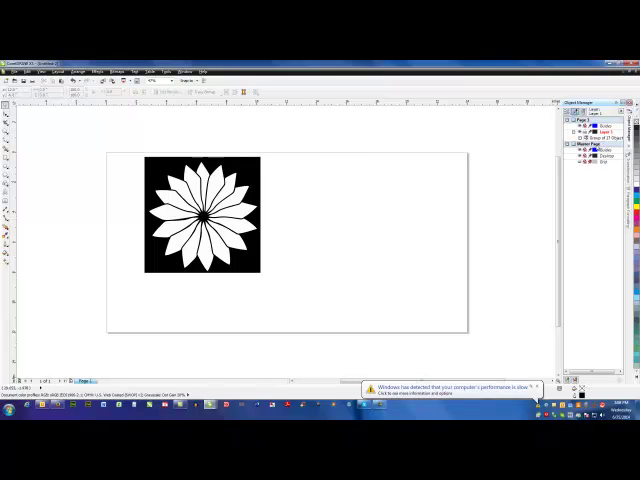
click(202, 214)
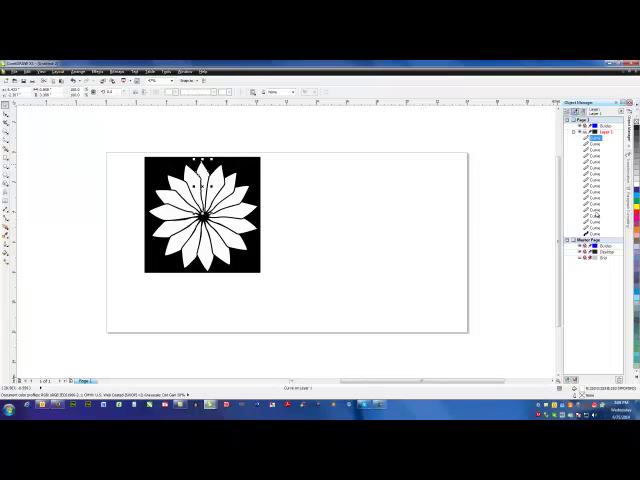
Select the traced solid black flower shapes on the page
key(ctrl+a)
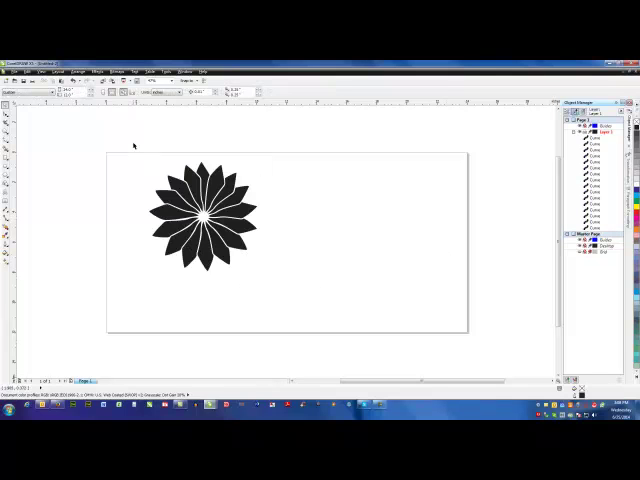
drag(130, 136, 288, 304)
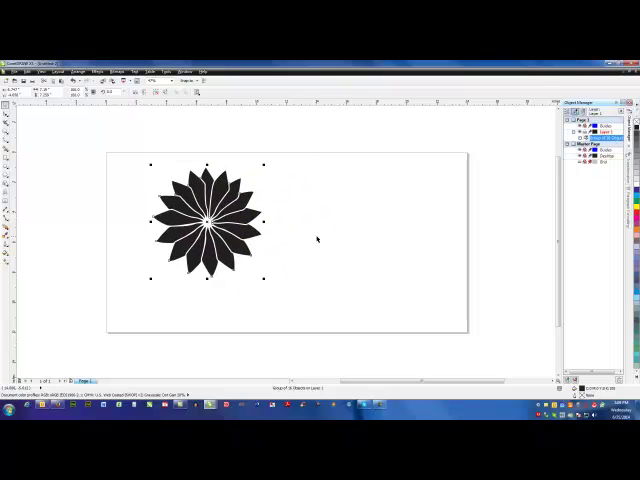
mouse_move(320, 230)
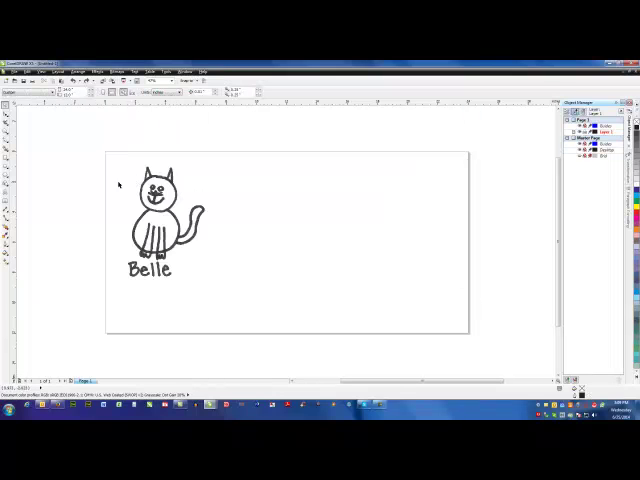
mouse_move(84, 172)
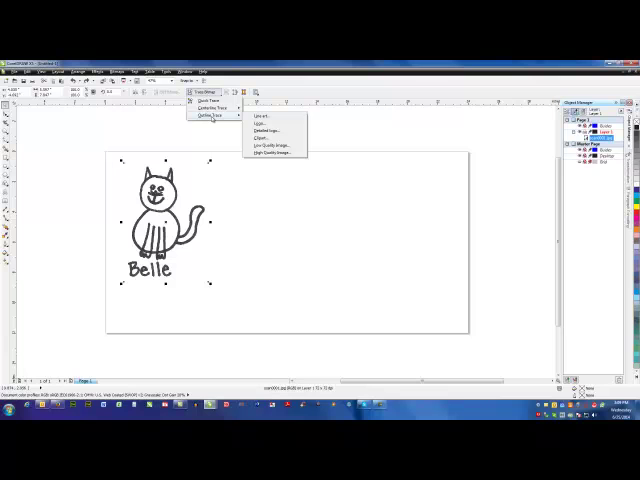
Start an Outline Trace on the cat 'Belle' bitmap to show its PowerTRACE preview
click(280, 152)
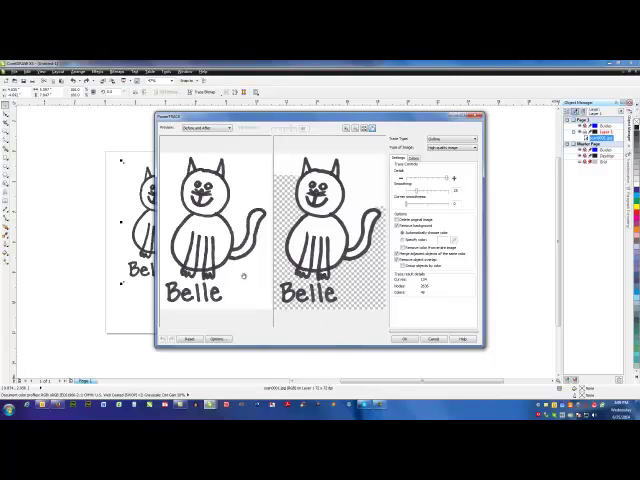
mouse_move(308, 320)
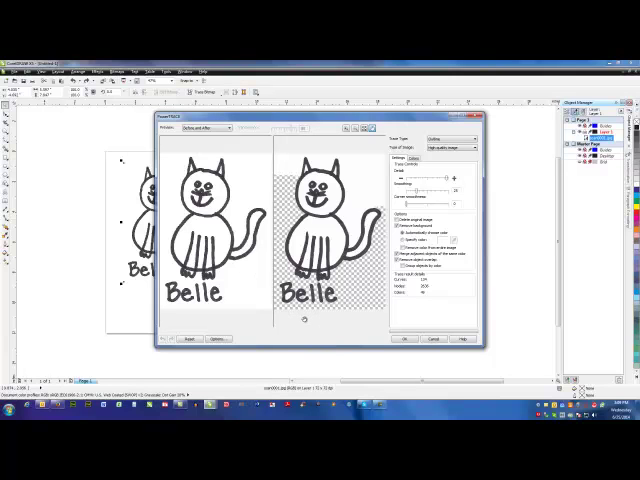